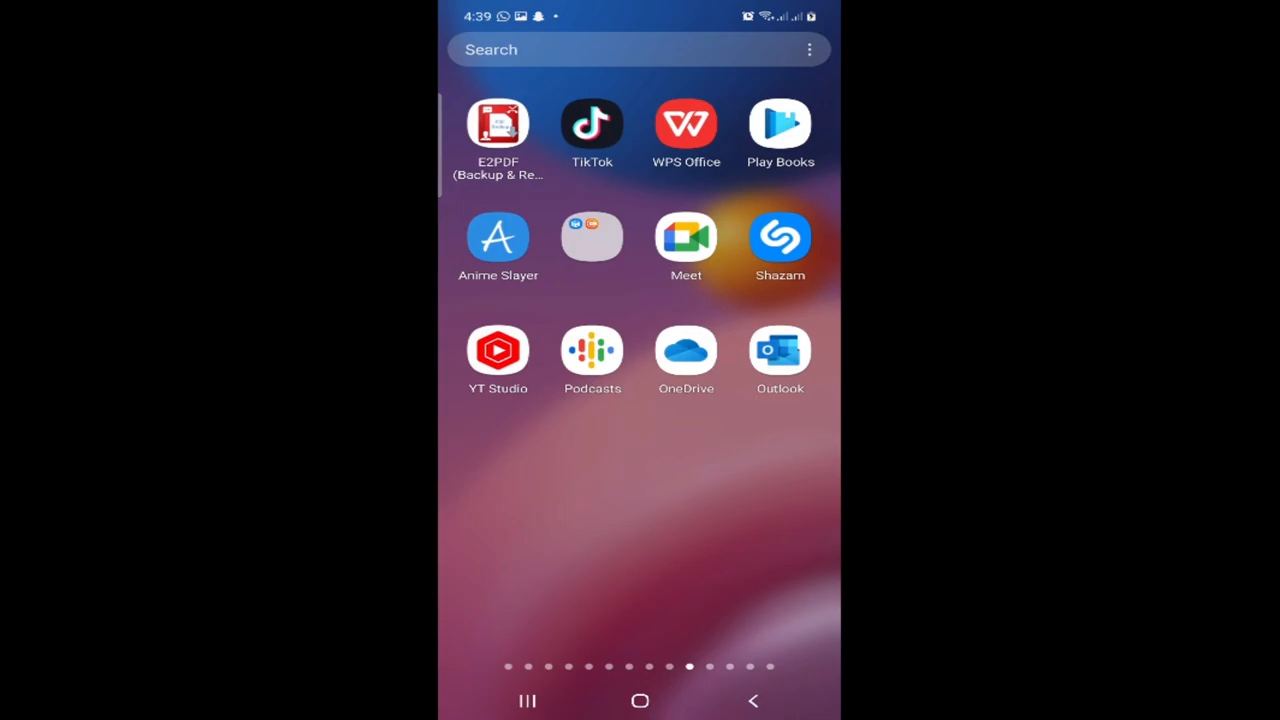
- Launch TikTok from the home screen and land on its profile page
left_click(592, 125)
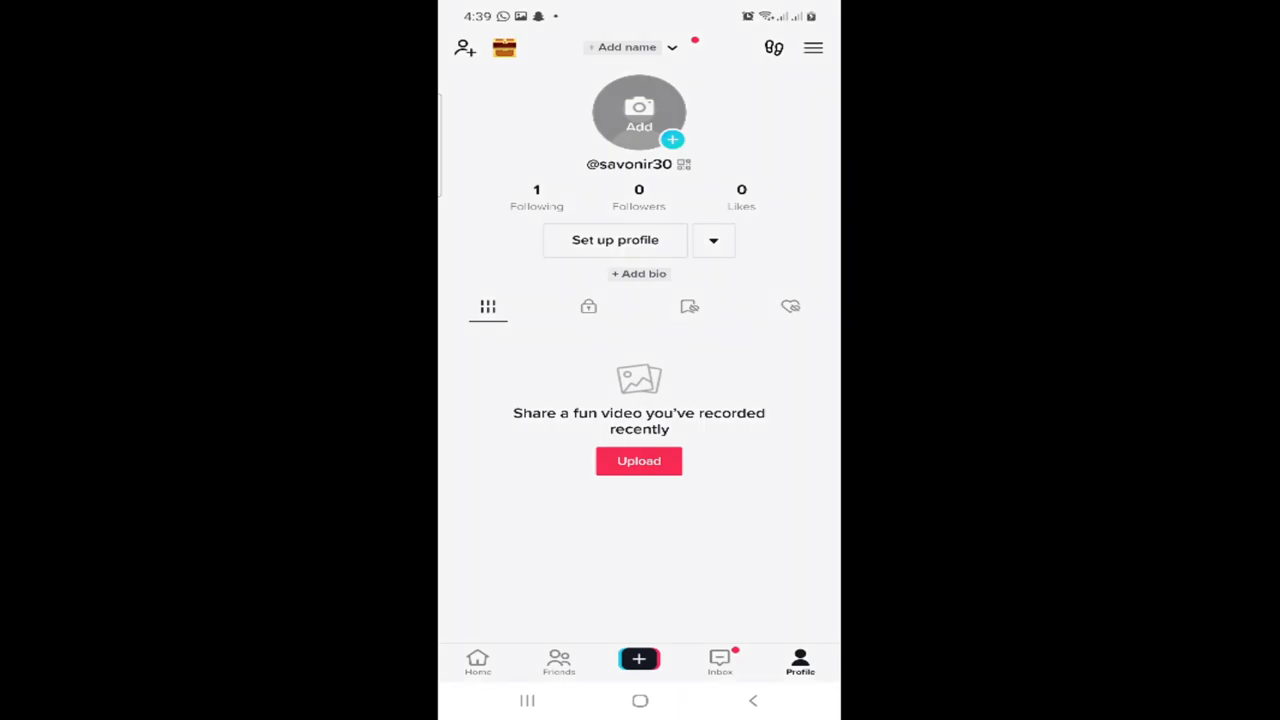
left_click(812, 47)
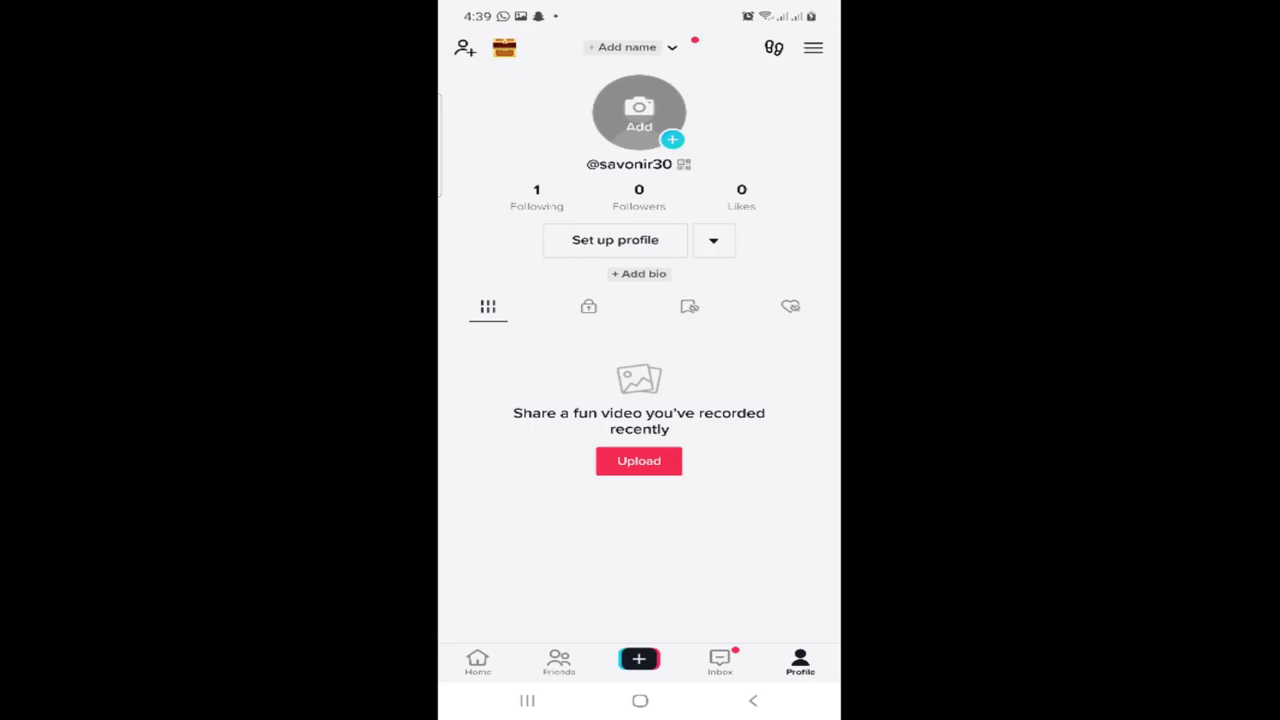
- Expand the Suggested accounts list beside Set up profile
left_click(713, 240)
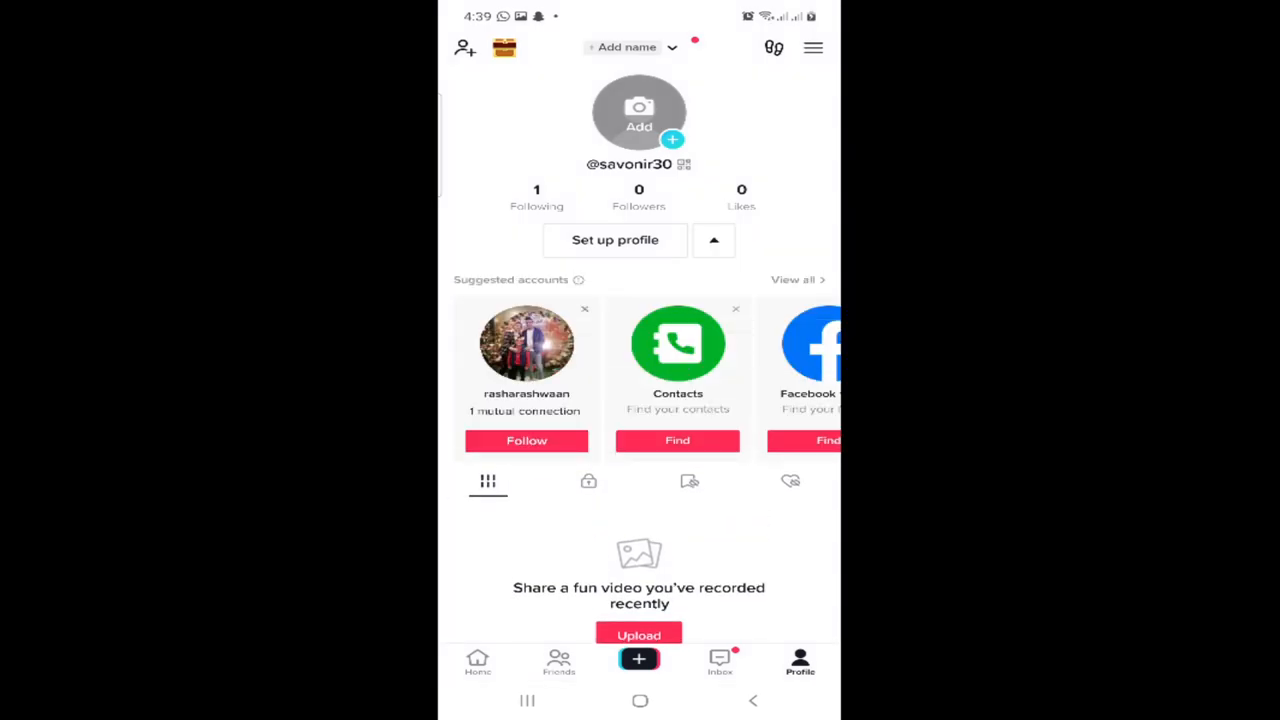
- Enter Edit profile via Set up profile, then cancel out of the Bio editor
left_click(614, 240)
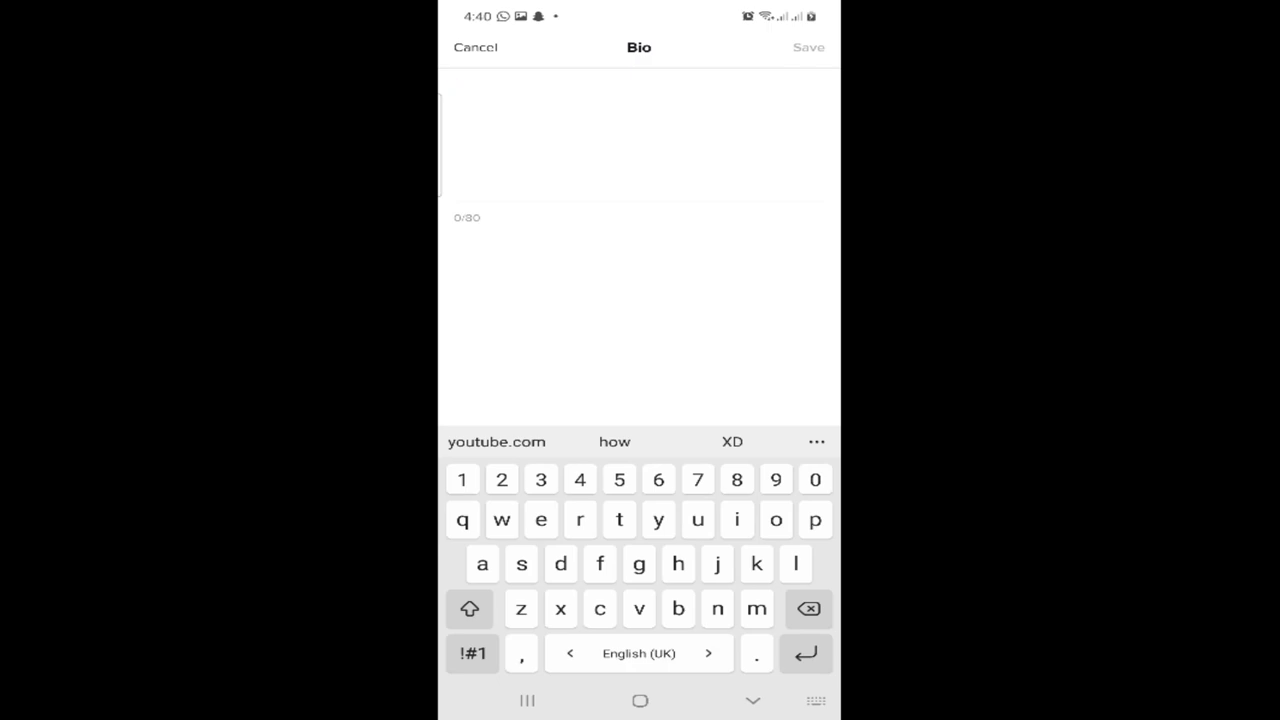
left_click(475, 47)
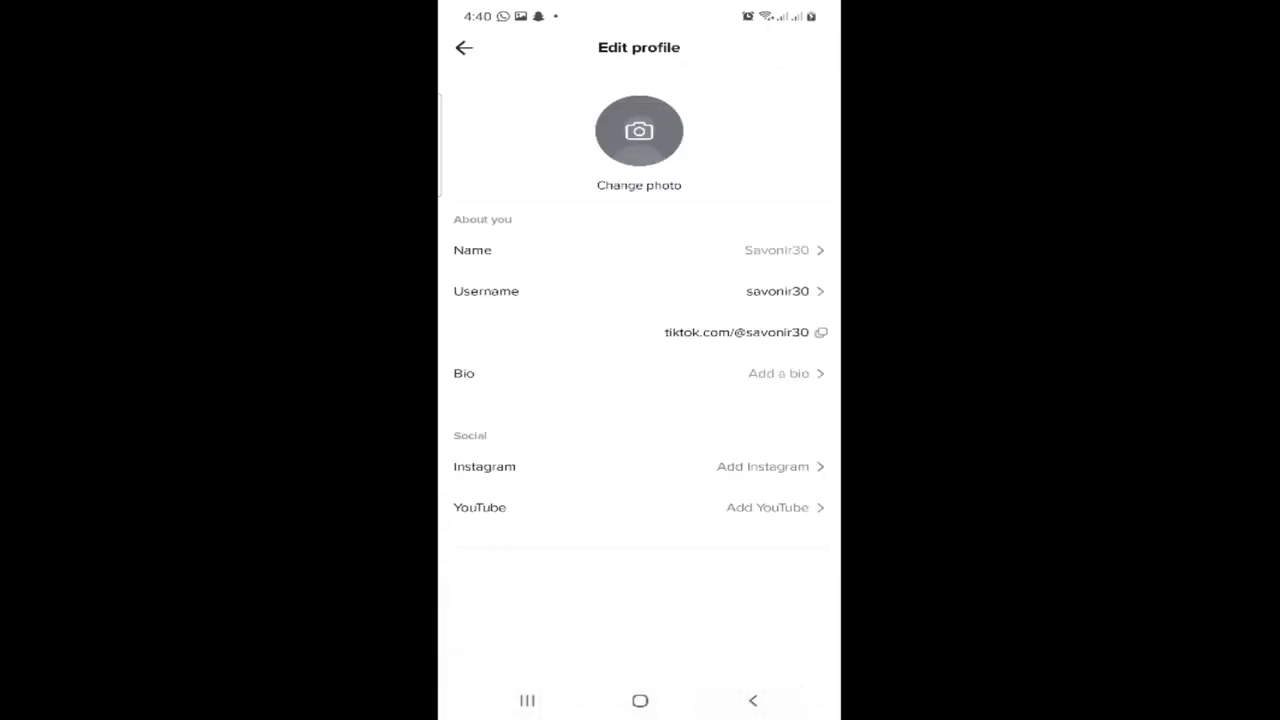